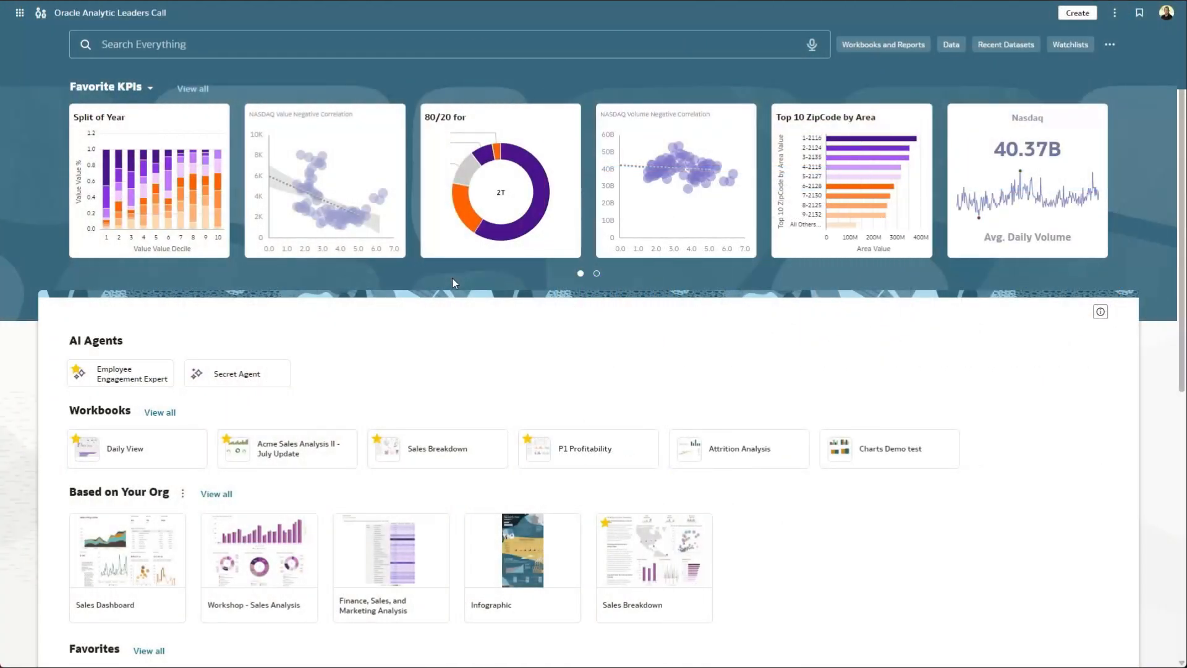
mouse_move(173, 197)
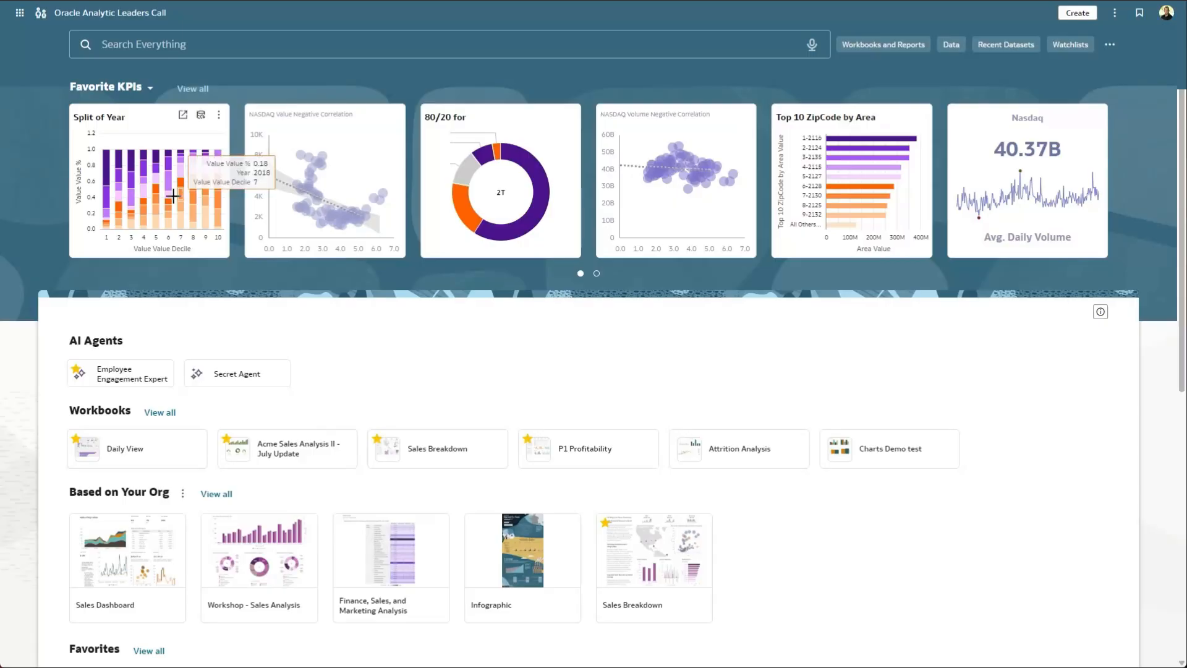
Search 'Did Jacques and Sebastian modify any workbooks last month?' to list matching workbooks.
type("Did Jacques and Sebastian modify any workbooks last month?")
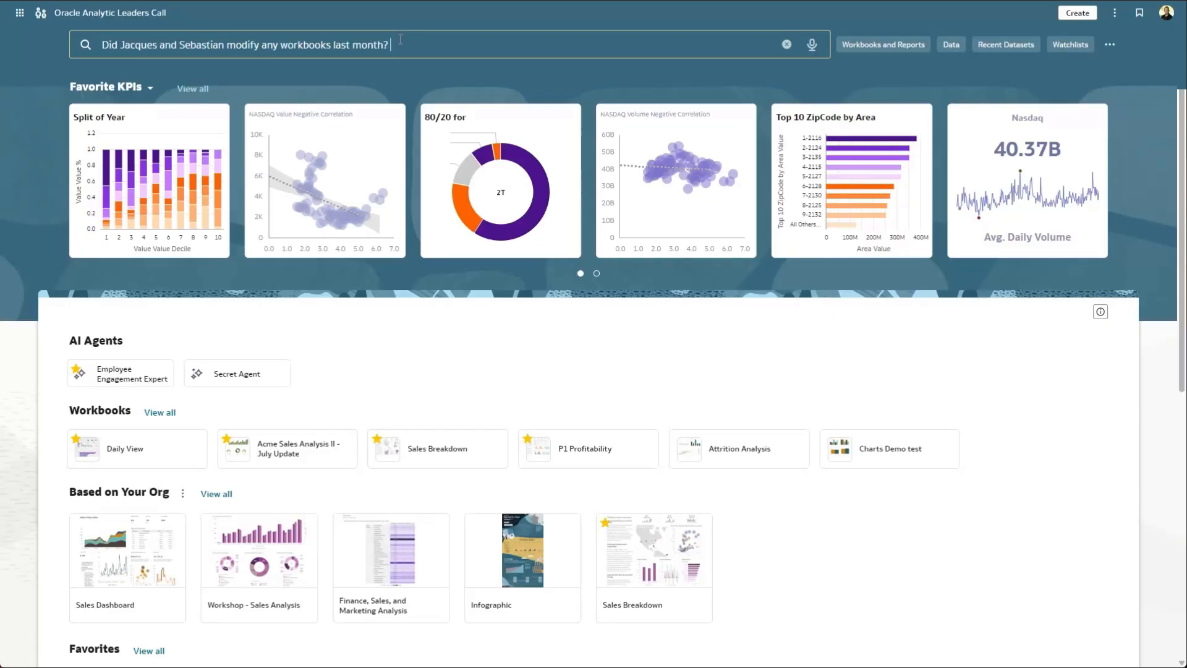
left_click(242, 45)
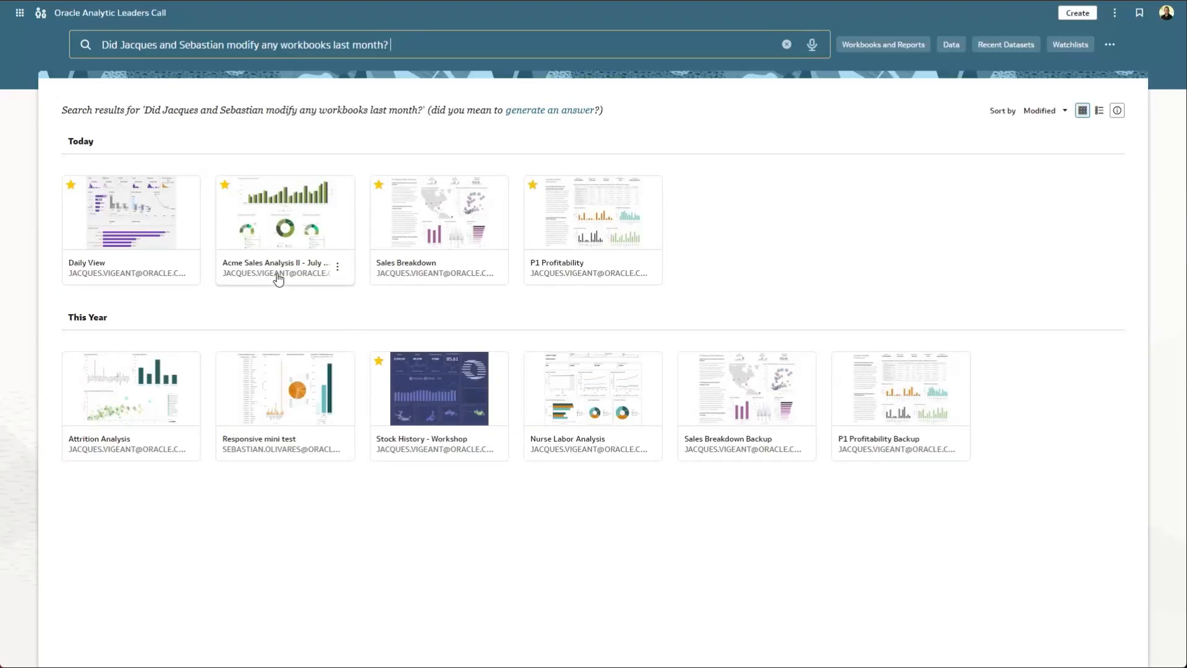
mouse_move(269, 461)
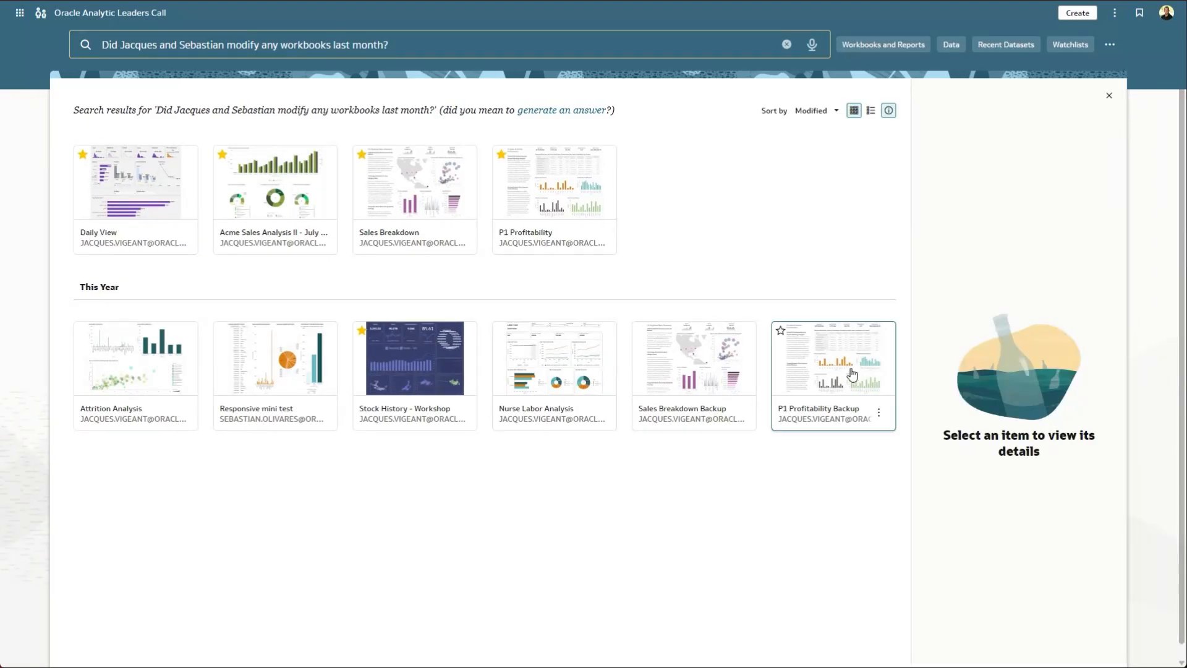
Review P1 Profitability Backup details in list and card views, then clear the search to go home.
left_click(832, 358)
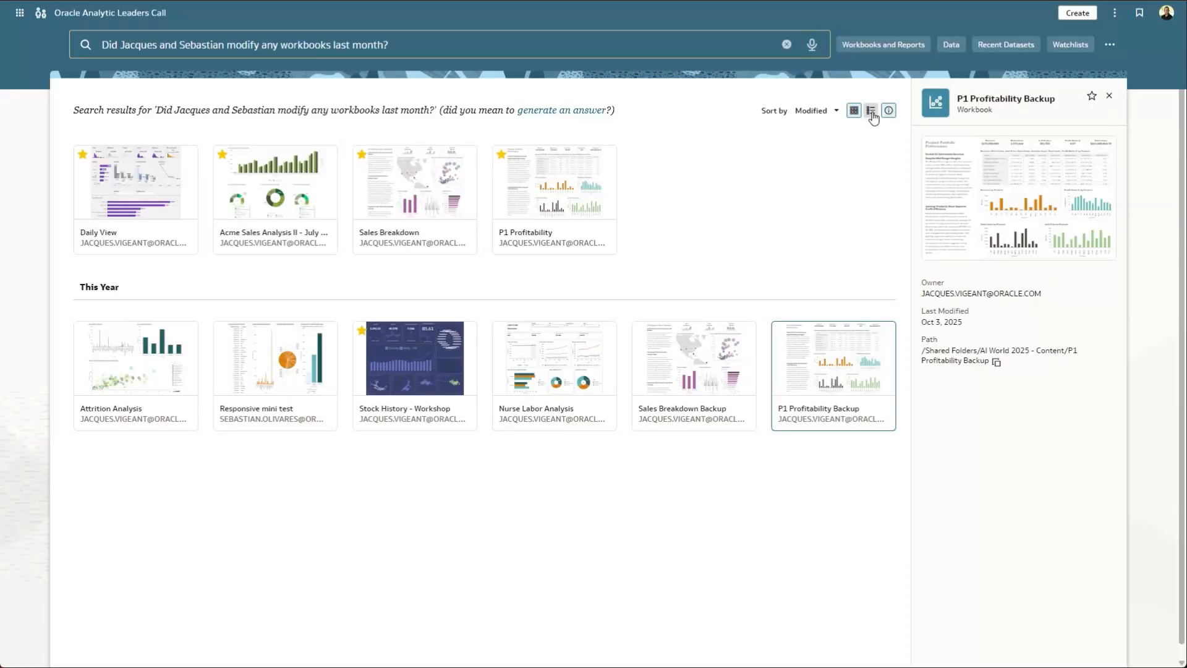
left_click(870, 110)
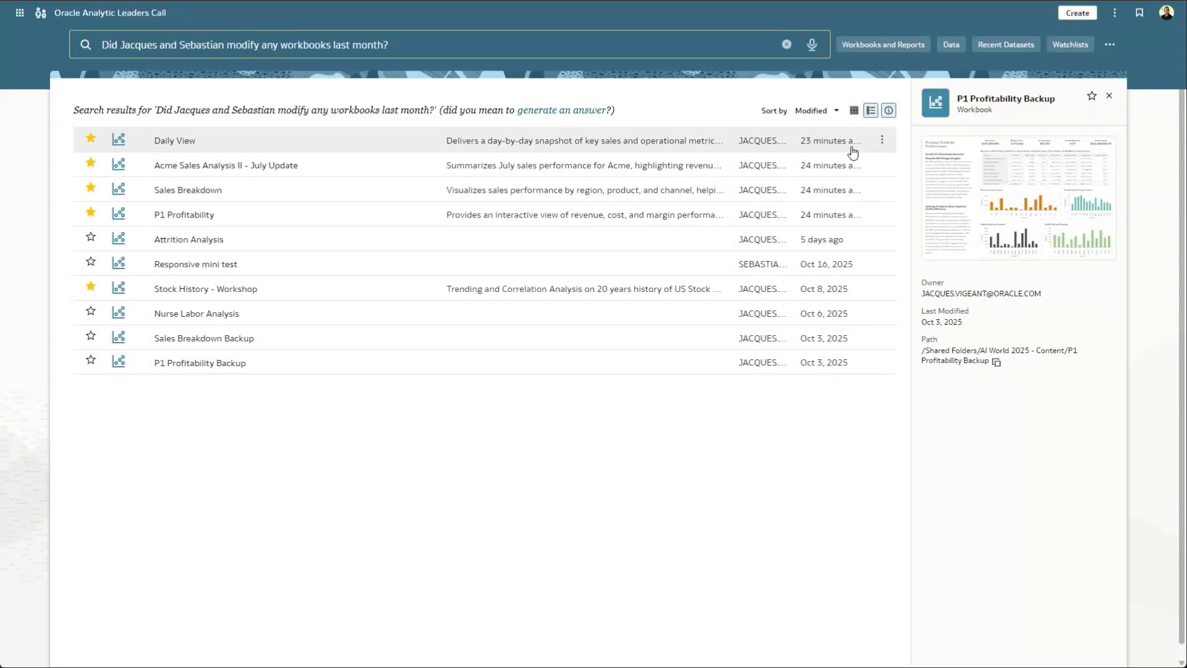
left_click(853, 110)
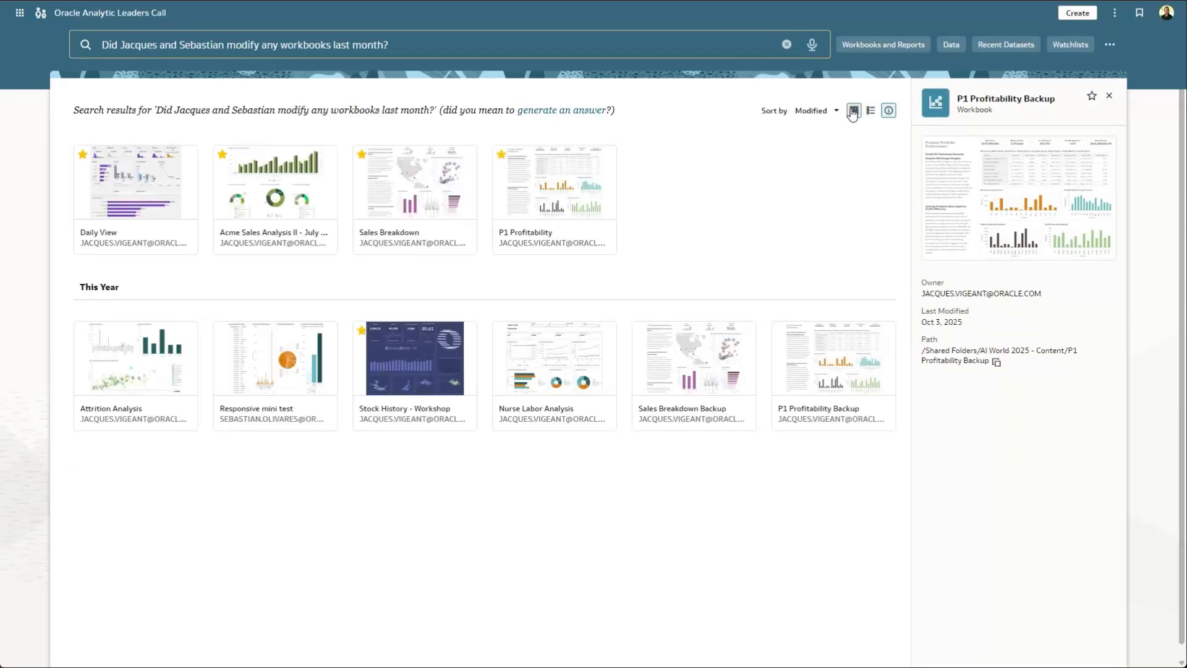
left_click(787, 44)
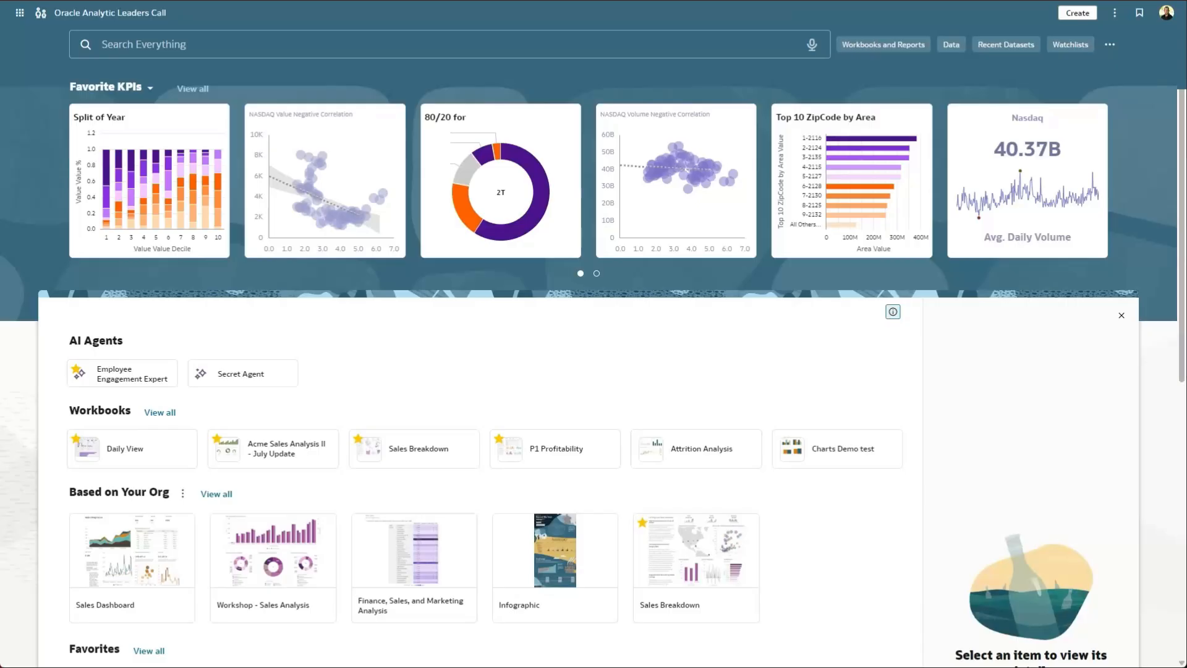
From Daily View, request 'Build an executive profitability dashboard with complete P&L metrics by product' as a visualization.
left_click(125, 448)
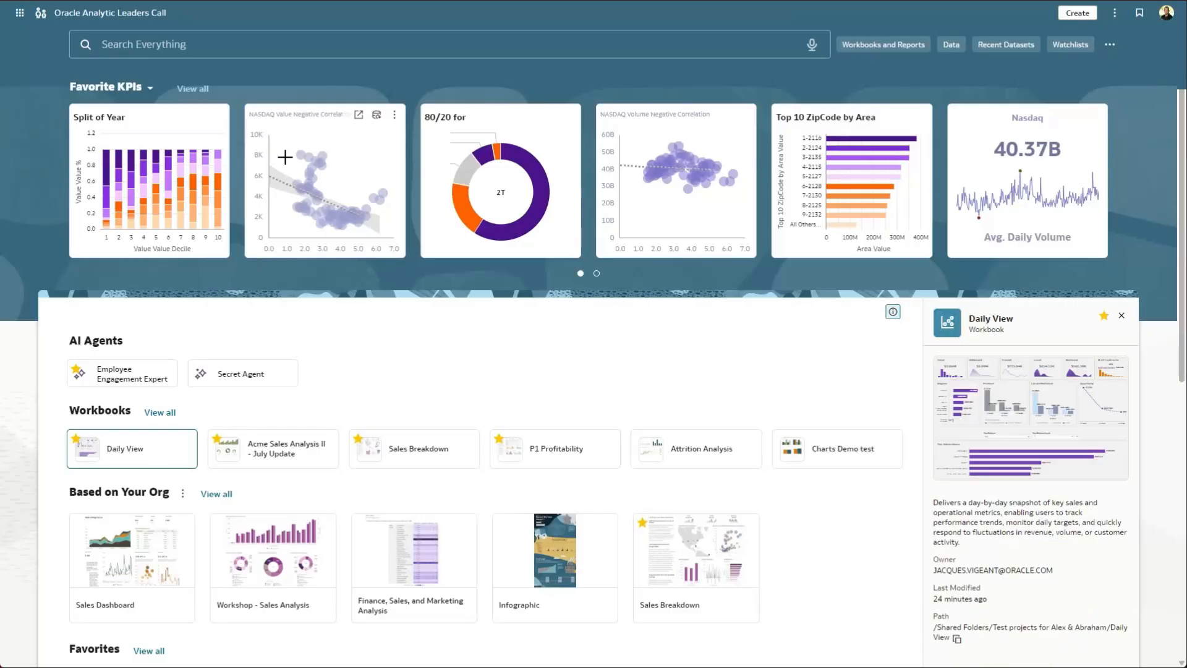
type("Build an executive profitability dashboard with complete P&L metrics by product ?")
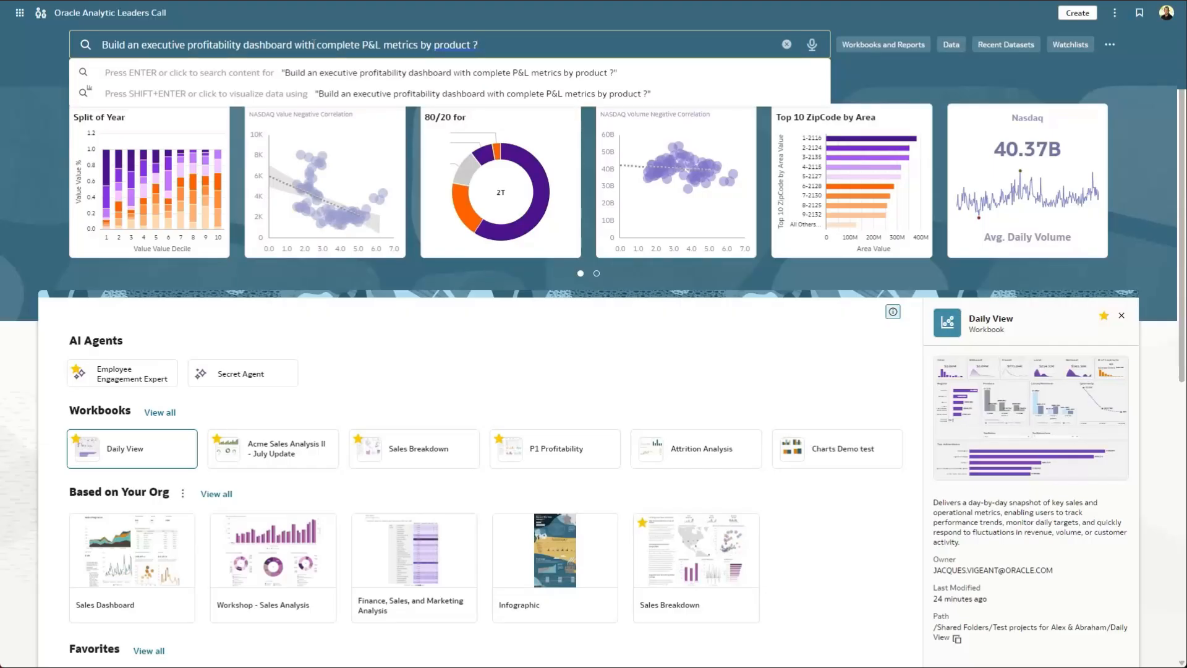
mouse_move(364, 97)
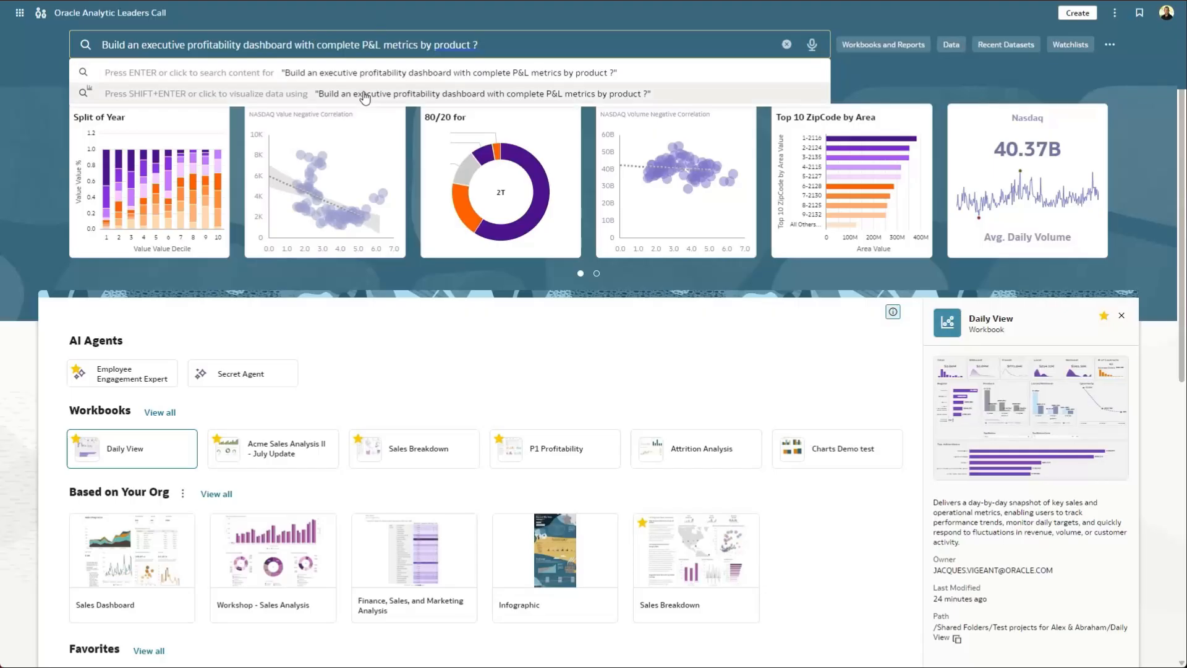
left_click(364, 93)
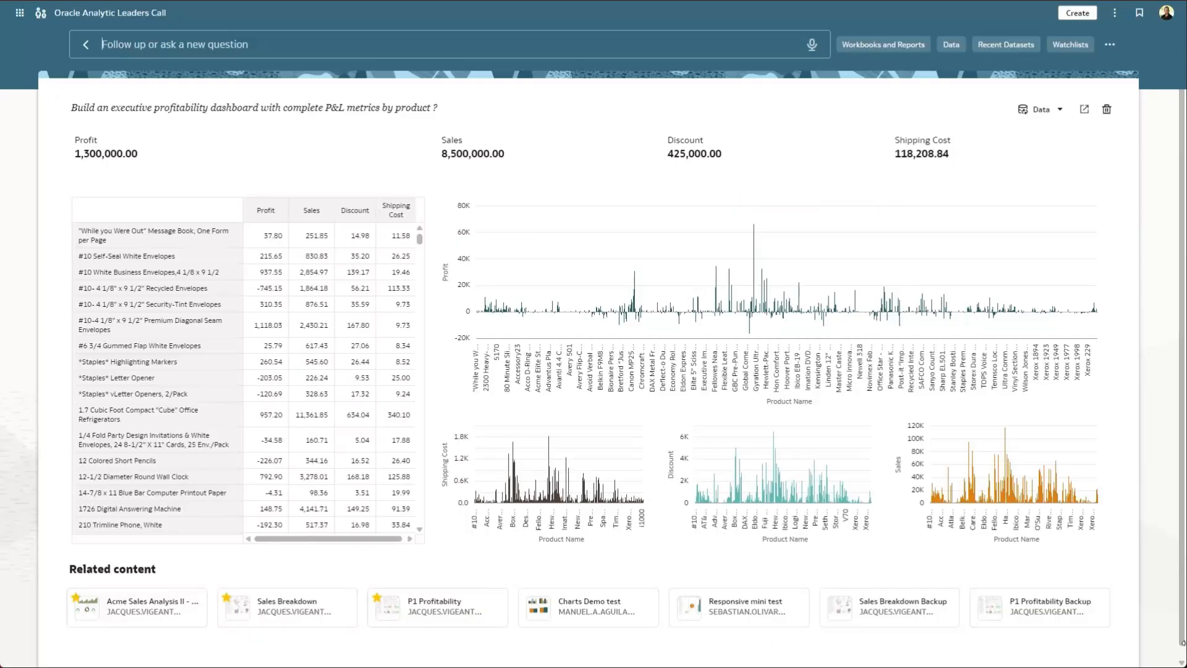
mouse_move(182, 579)
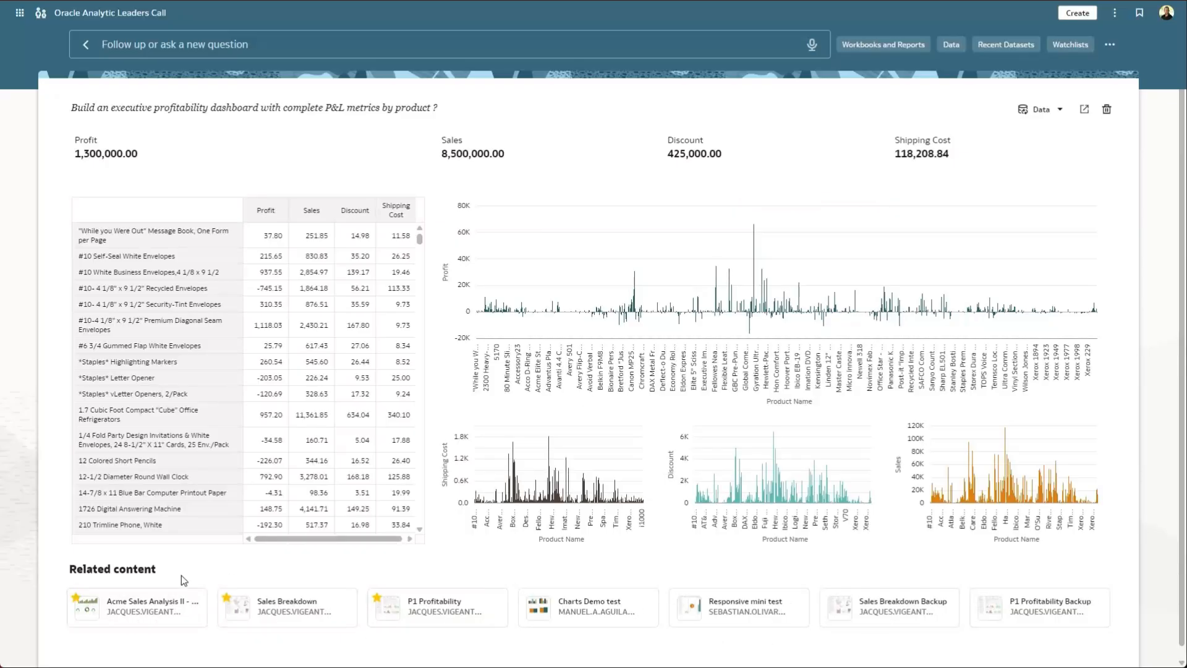
mouse_move(813, 164)
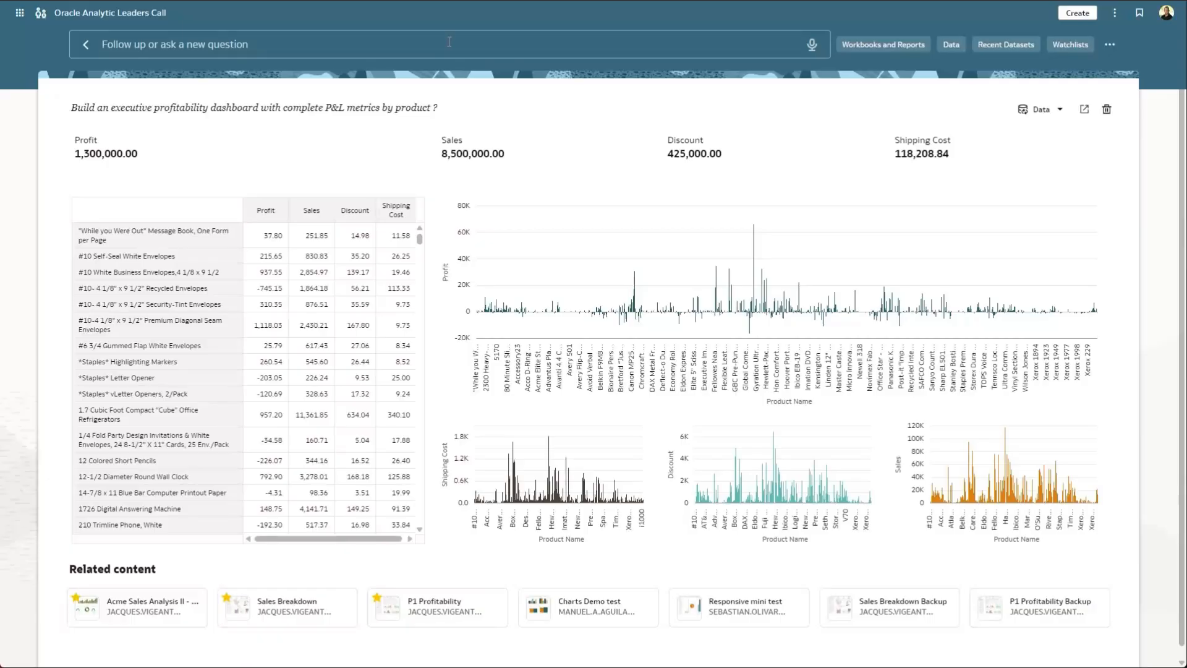
Follow up with 'focus only on technology products' to narrow the P&L report.
type("focus only on technology products")
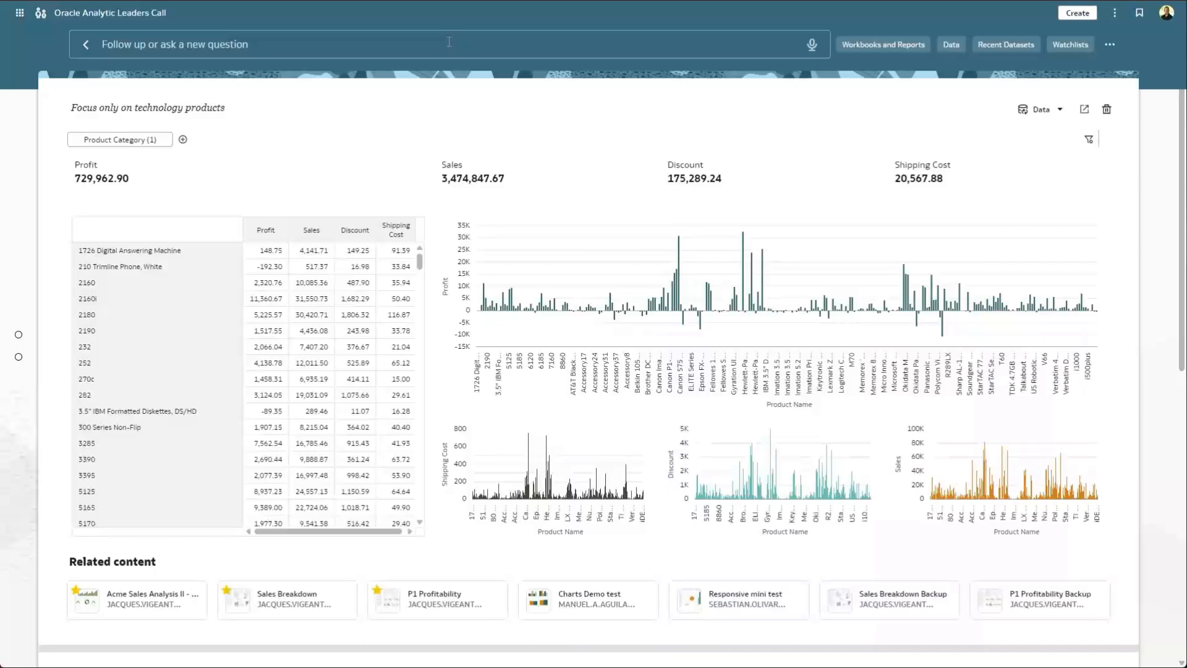
left_click(120, 140)
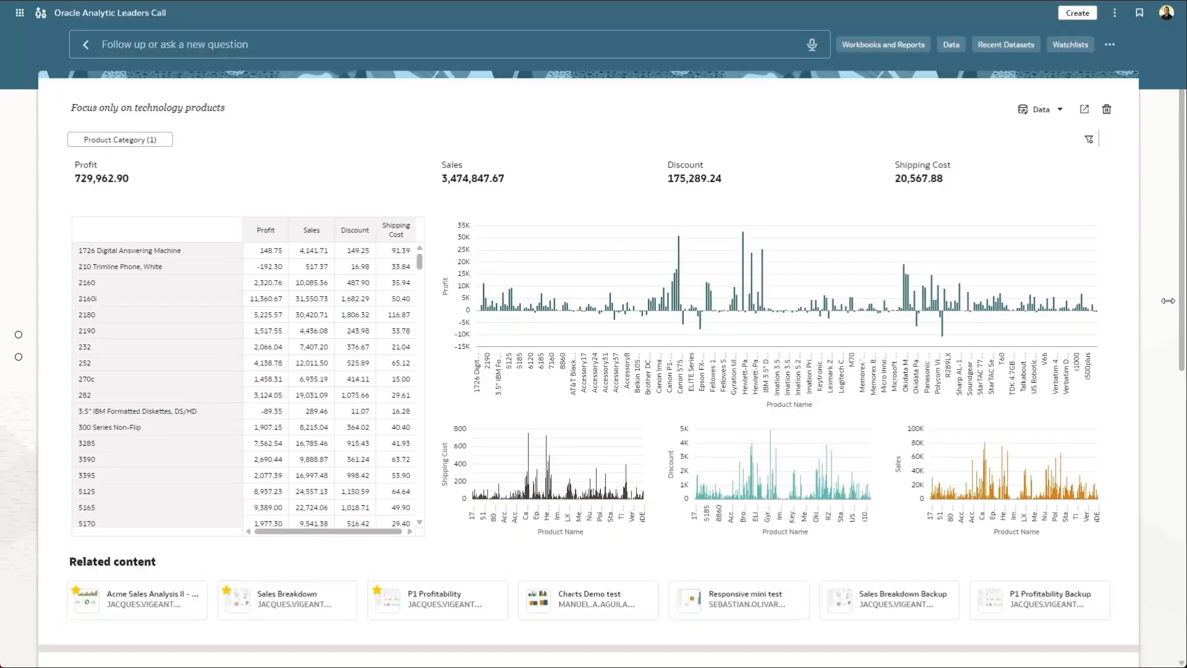
Follow up with 'since covid' and verify the Order Date filter starts January 1, 2020.
type("since covid")
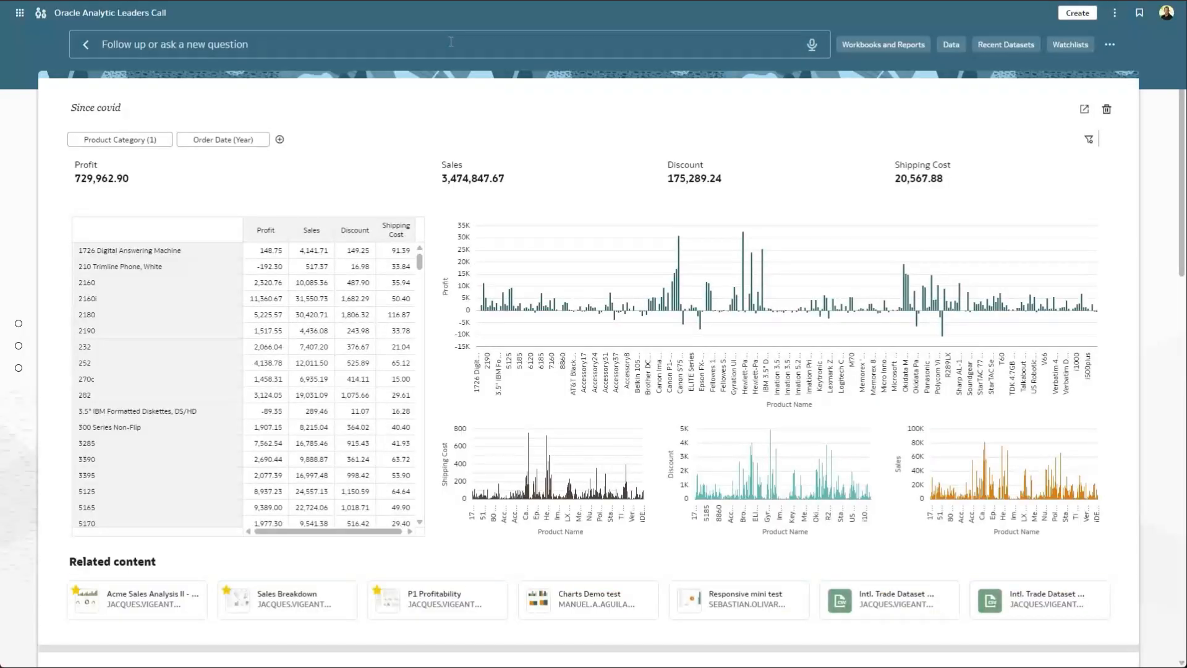
left_click(223, 139)
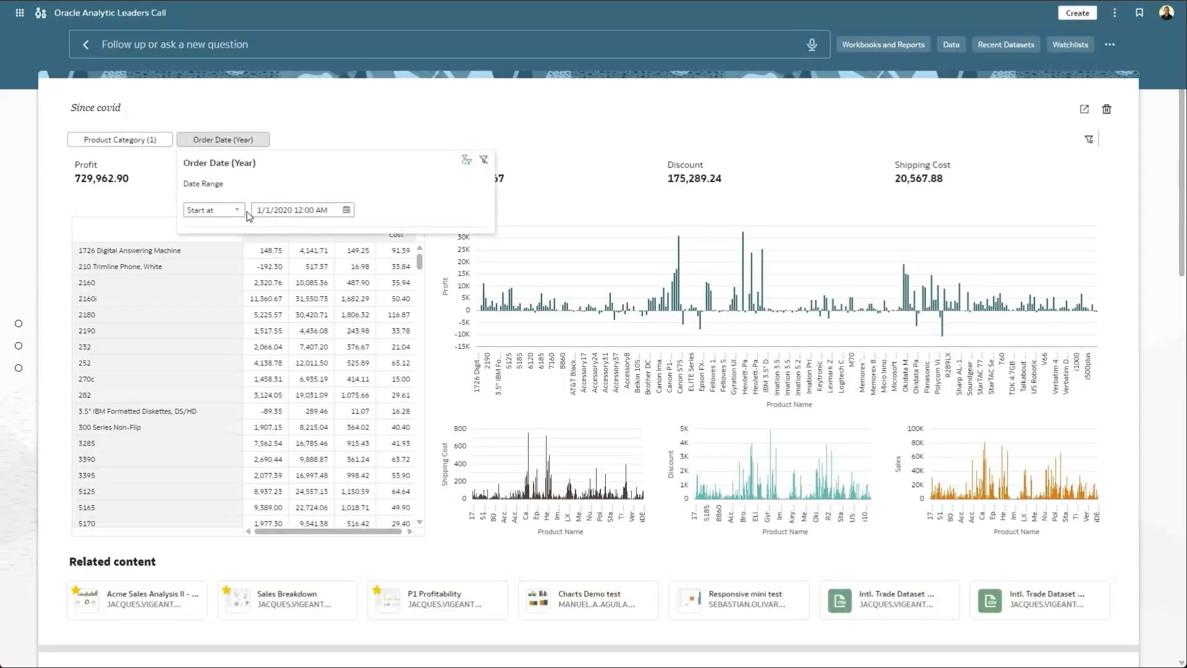
left_click(447, 107)
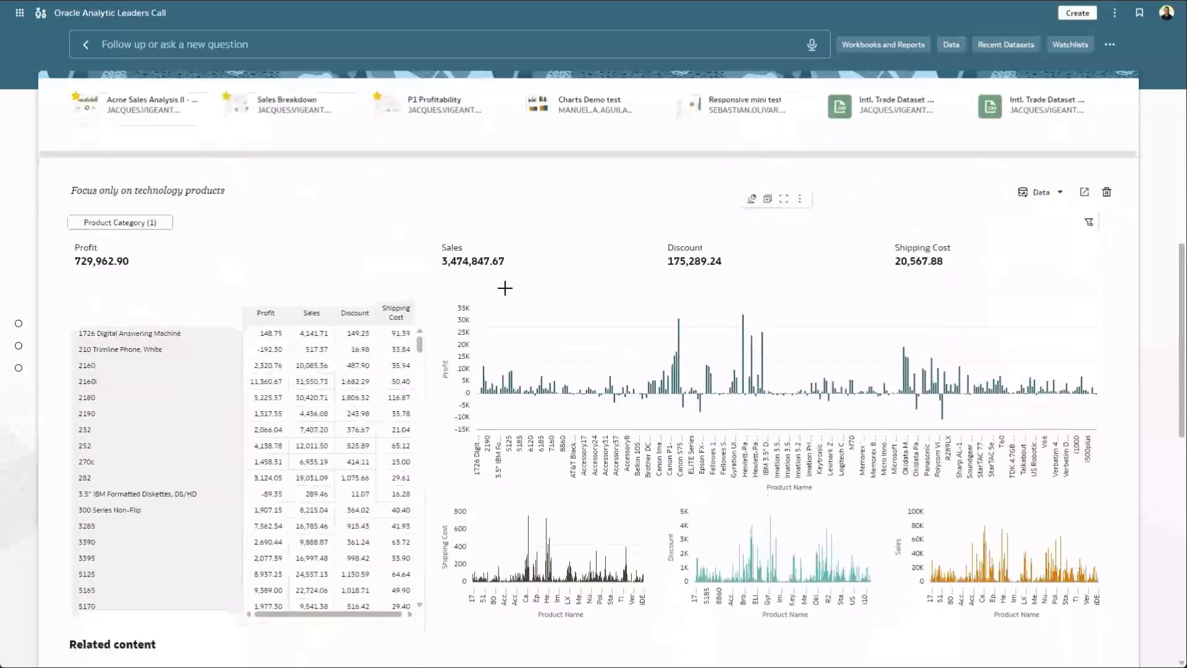
Jump back to the first answer showing the unfiltered 1,300,000 profit on 8,500,000 sales.
scroll("down", 3)
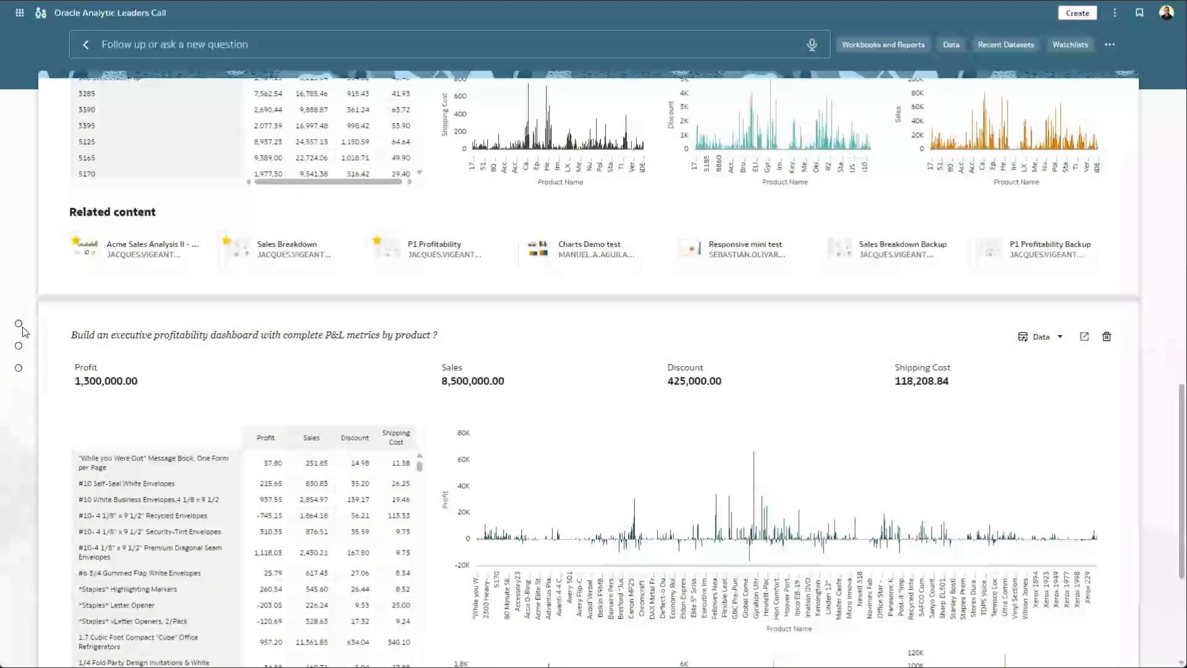
left_click(18, 351)
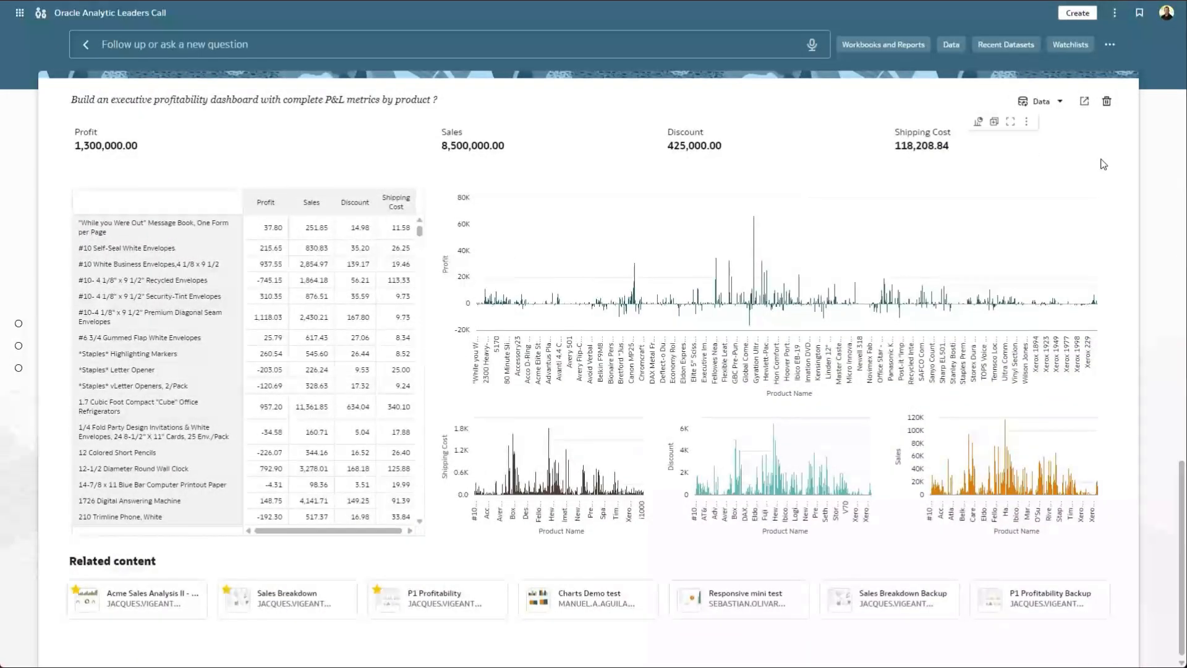
Show the dataset list for the first answer, currently sourced from OP - Sample Order Lines.
left_click(1060, 100)
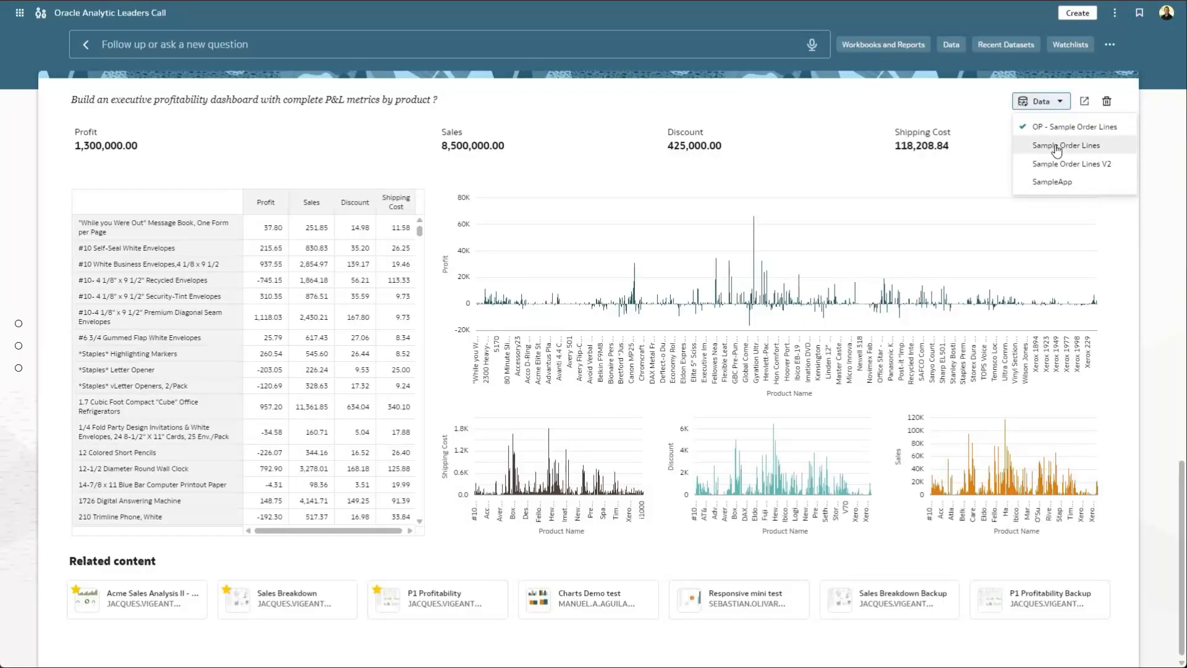
mouse_move(1057, 163)
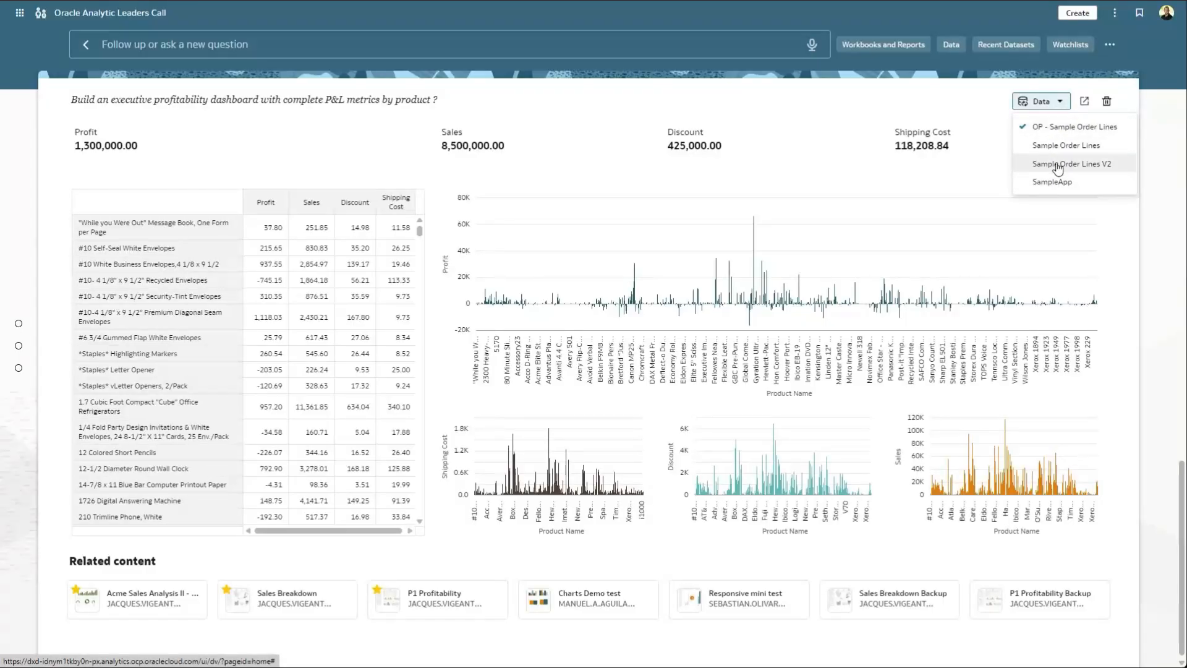